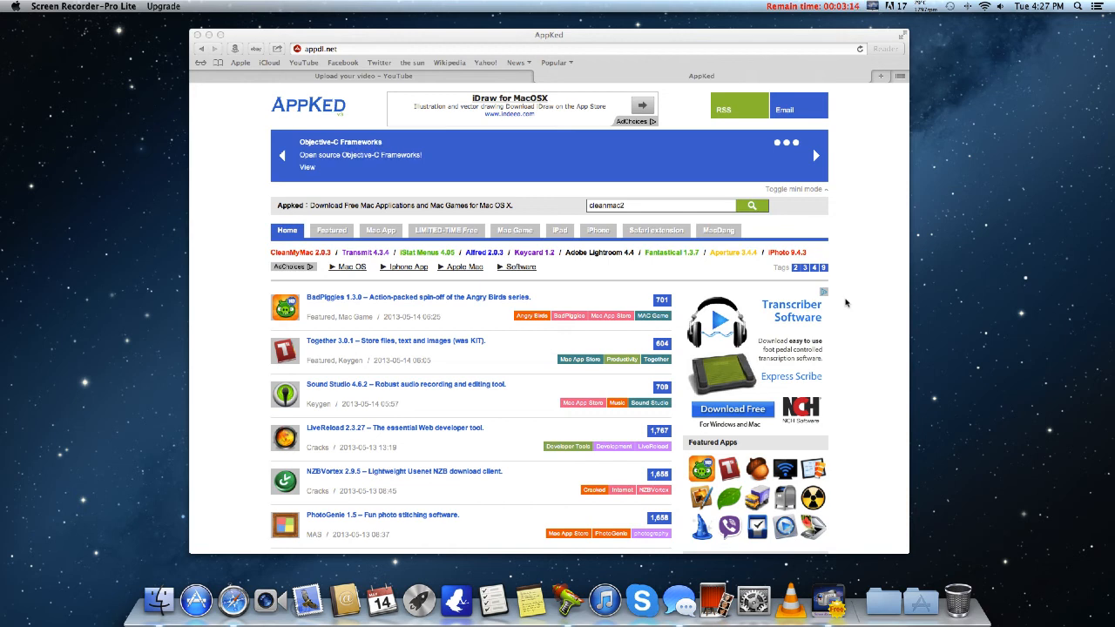
mouse_move(575, 360)
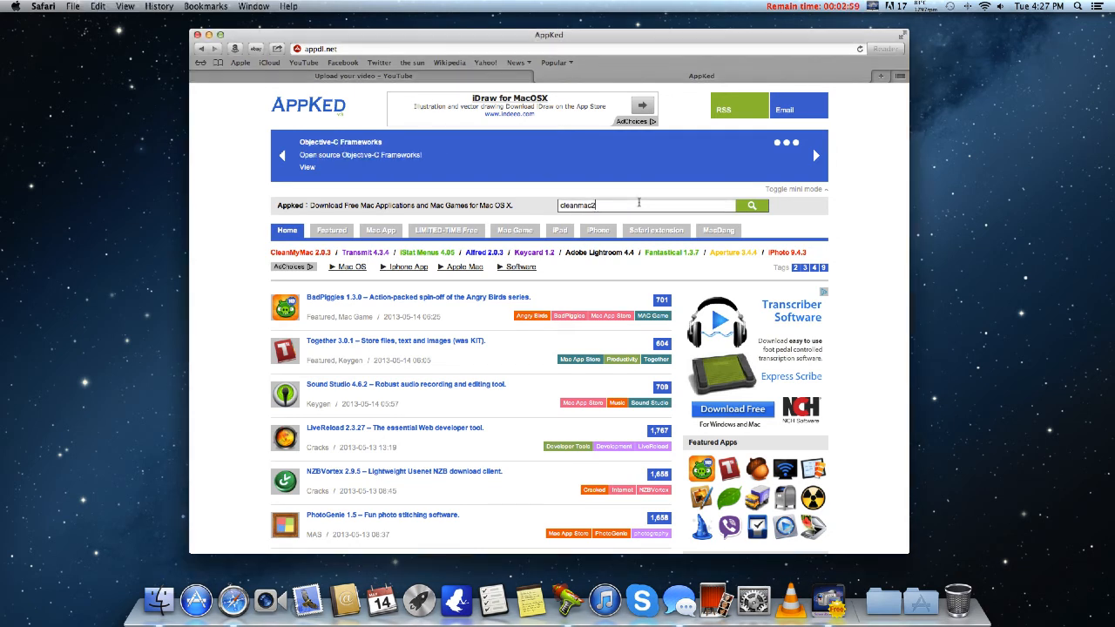
Search AppKed for cleanmymac2 and open the CleanMyMac 2.0.3 post at its download section.
click(751, 205)
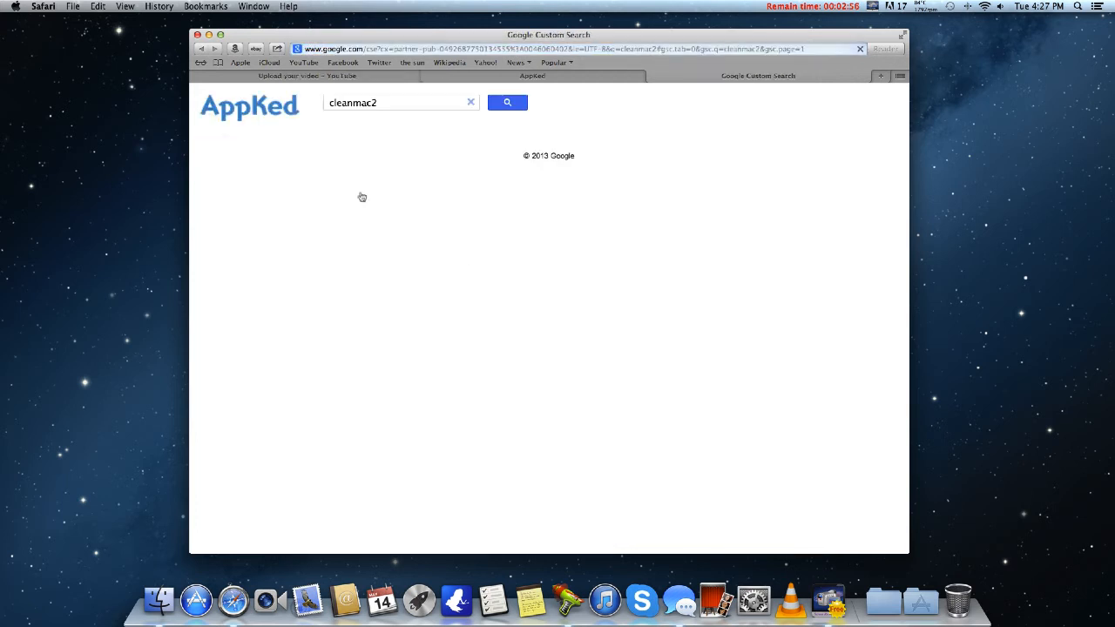
click(507, 103)
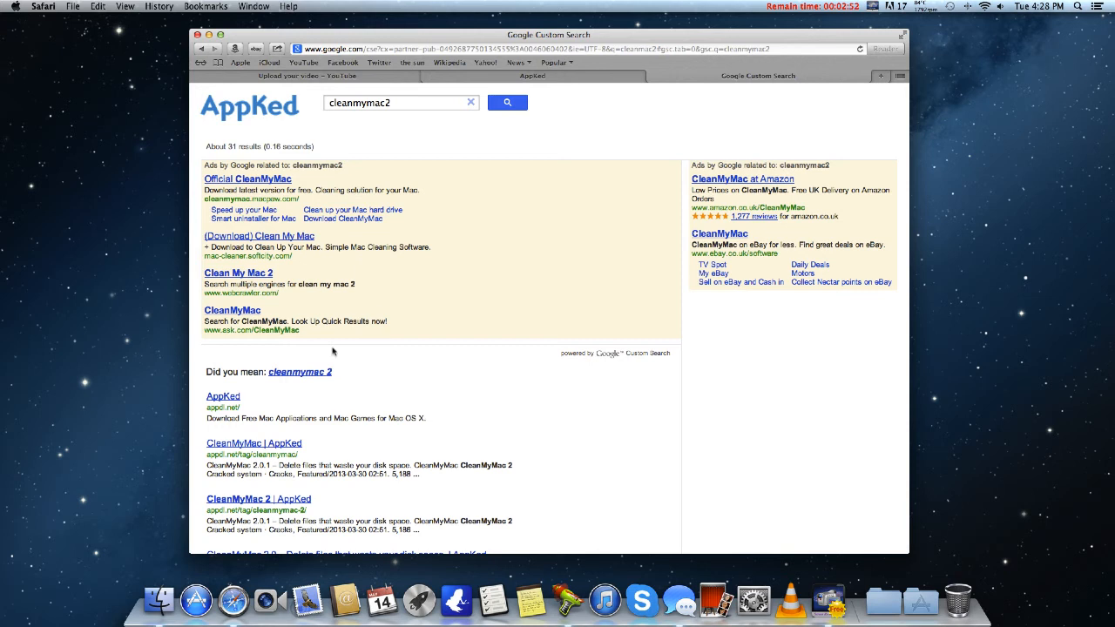
scroll(down, 3)
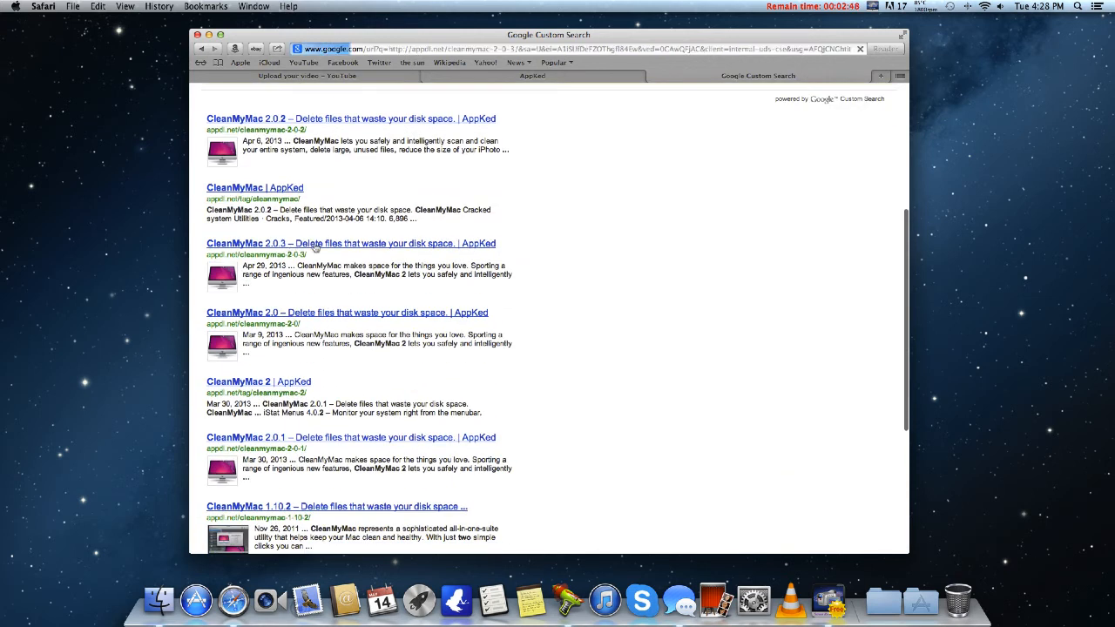
click(350, 243)
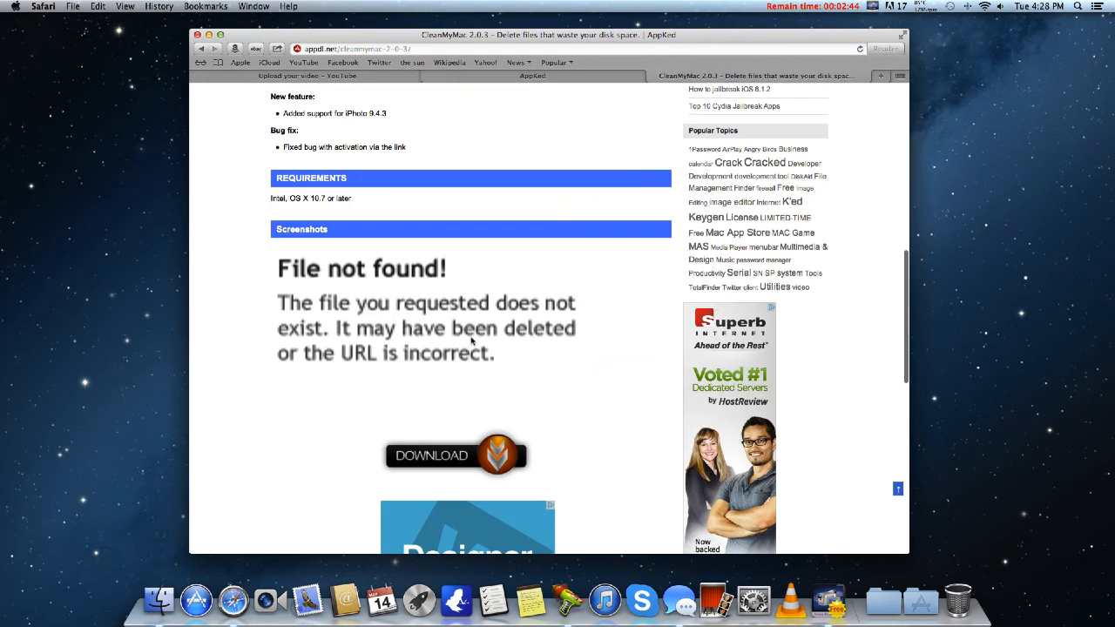
scroll(down, 3)
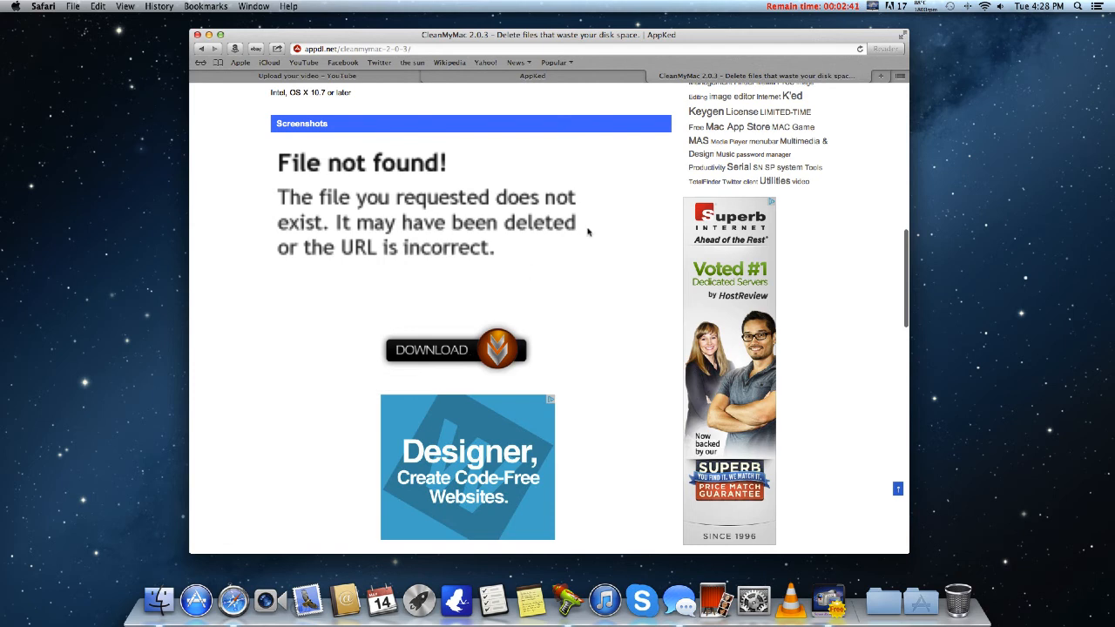
Go to the AppDL CleanMyMac 2.0.3 download page and follow the Uploaded mirror link.
click(455, 349)
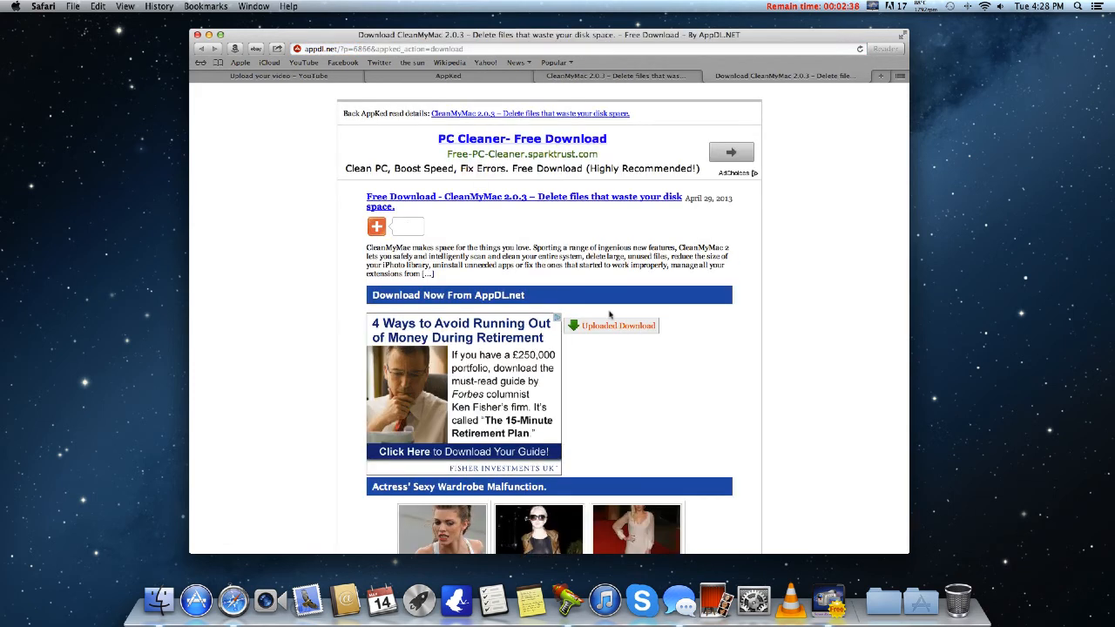
click(377, 226)
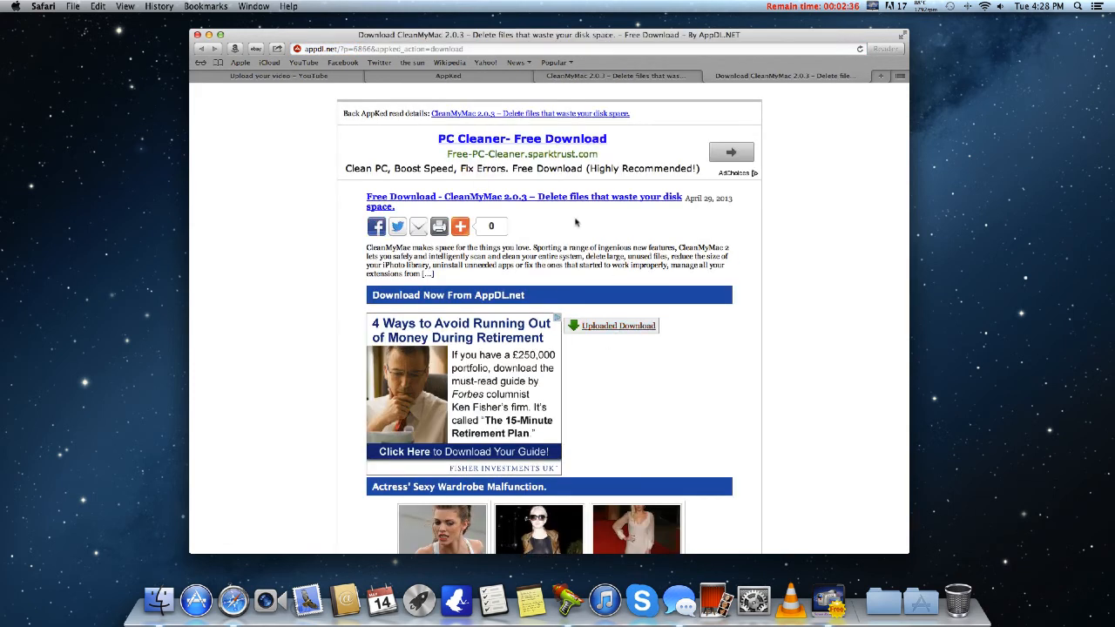
mouse_move(615, 220)
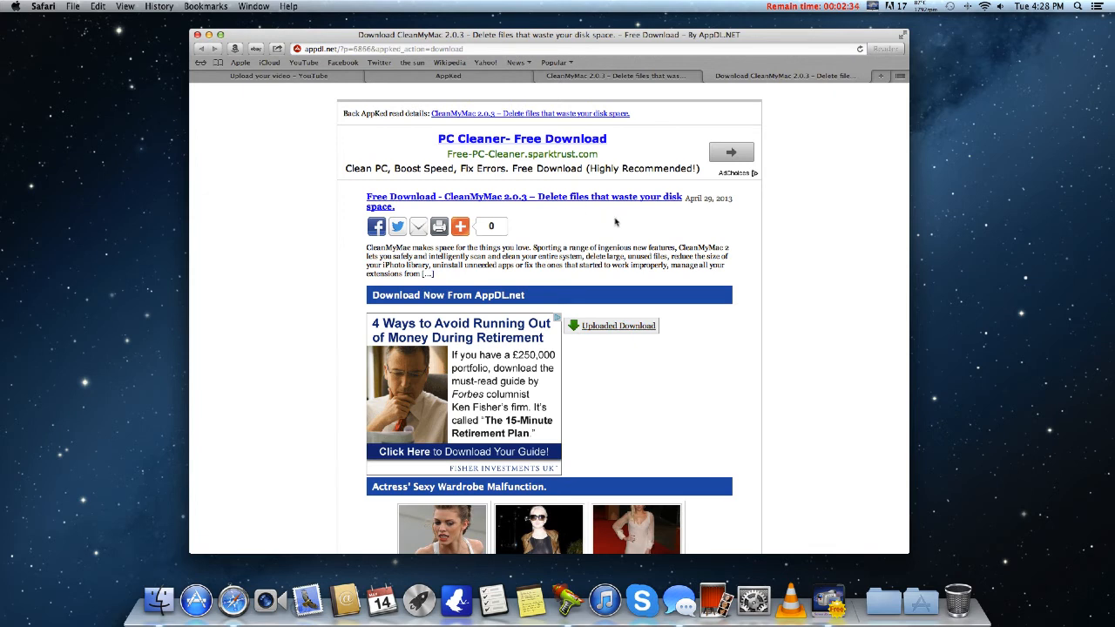
click(611, 325)
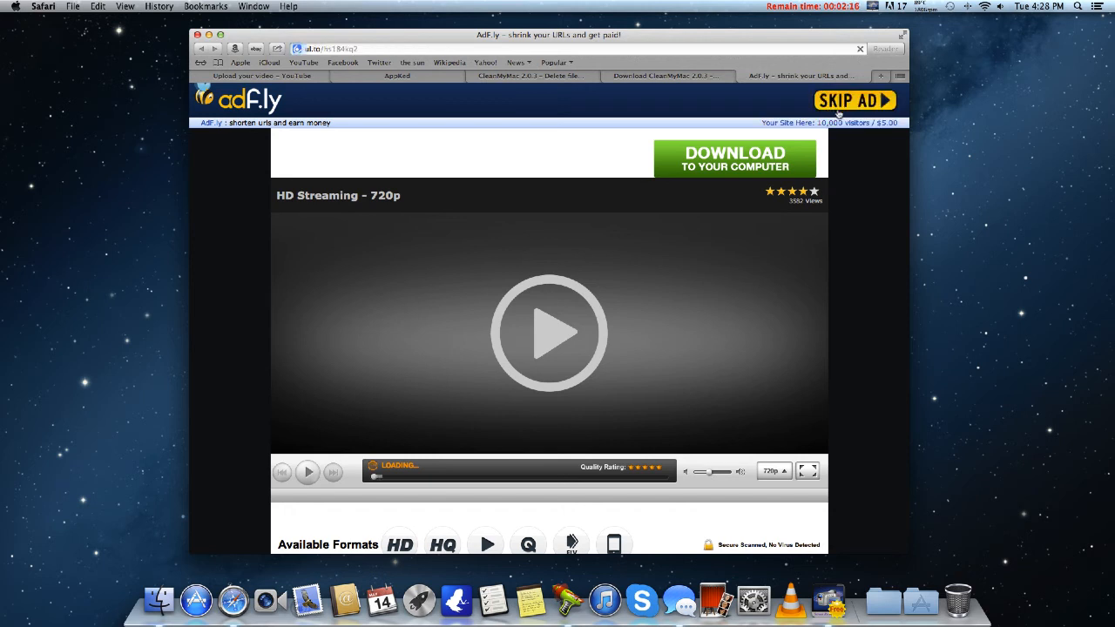
Skip the AdF.ly ad, start uploaded.net's free-download countdown, then request the captcha.
click(853, 100)
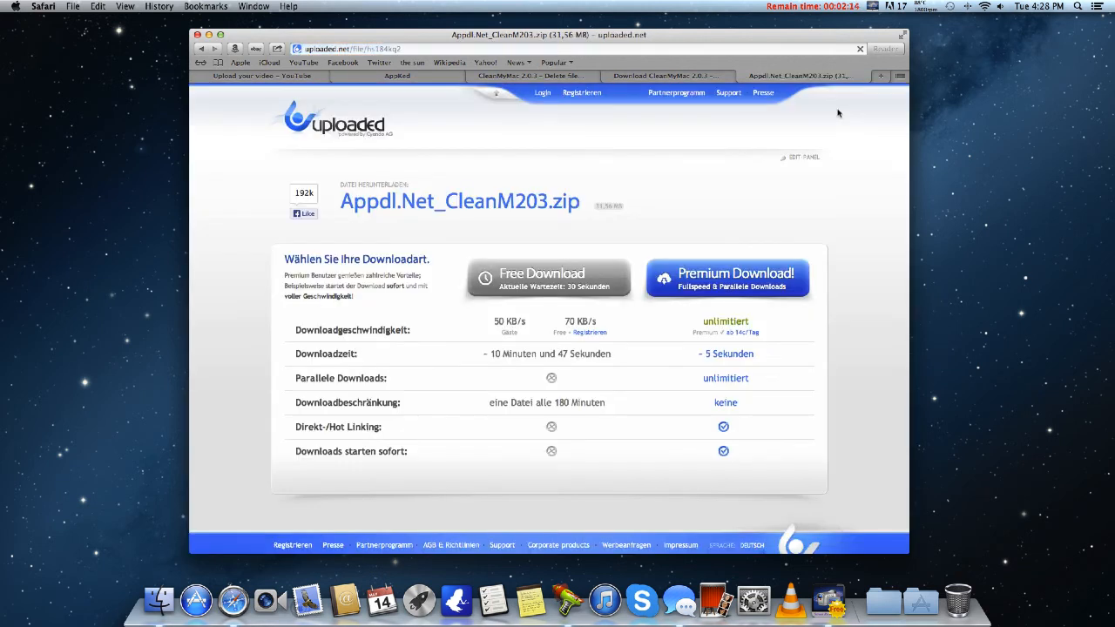
mouse_move(574, 287)
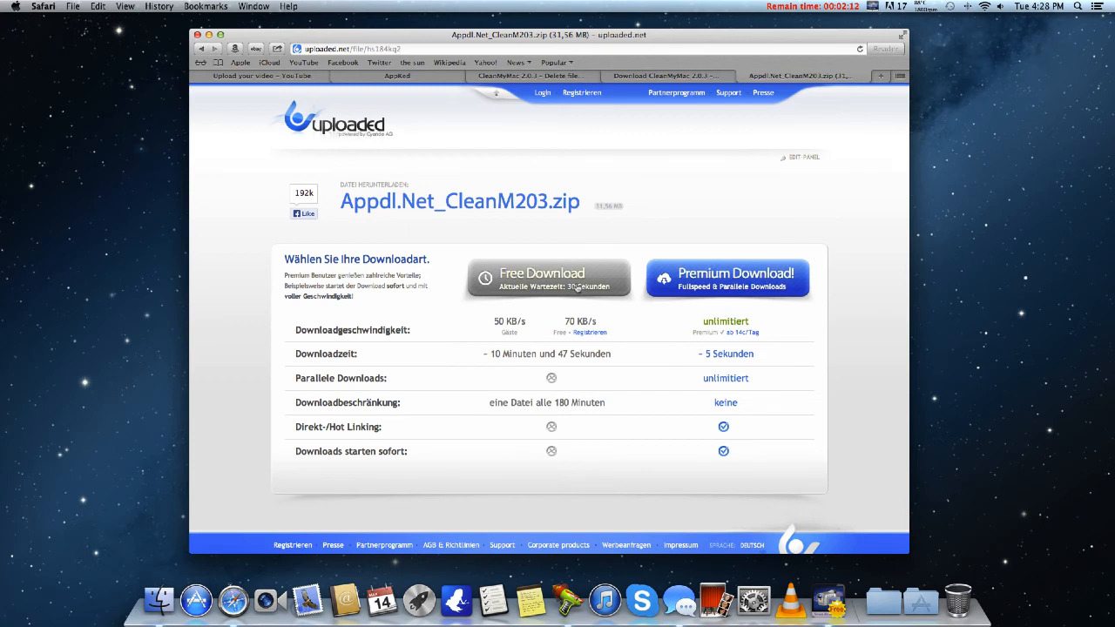
click(548, 277)
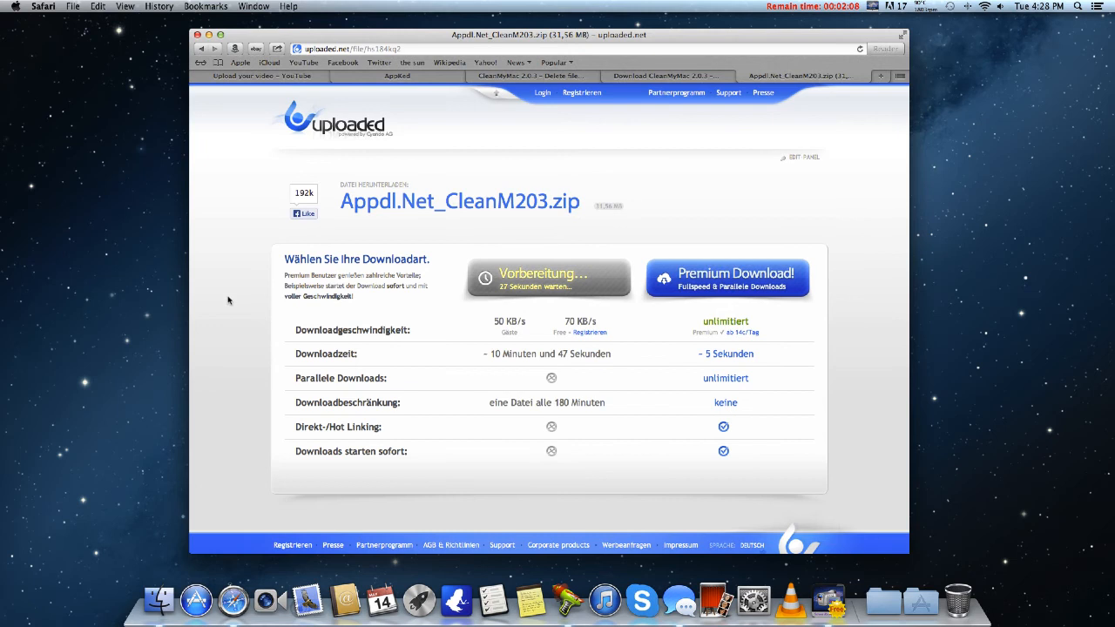
mouse_move(284, 332)
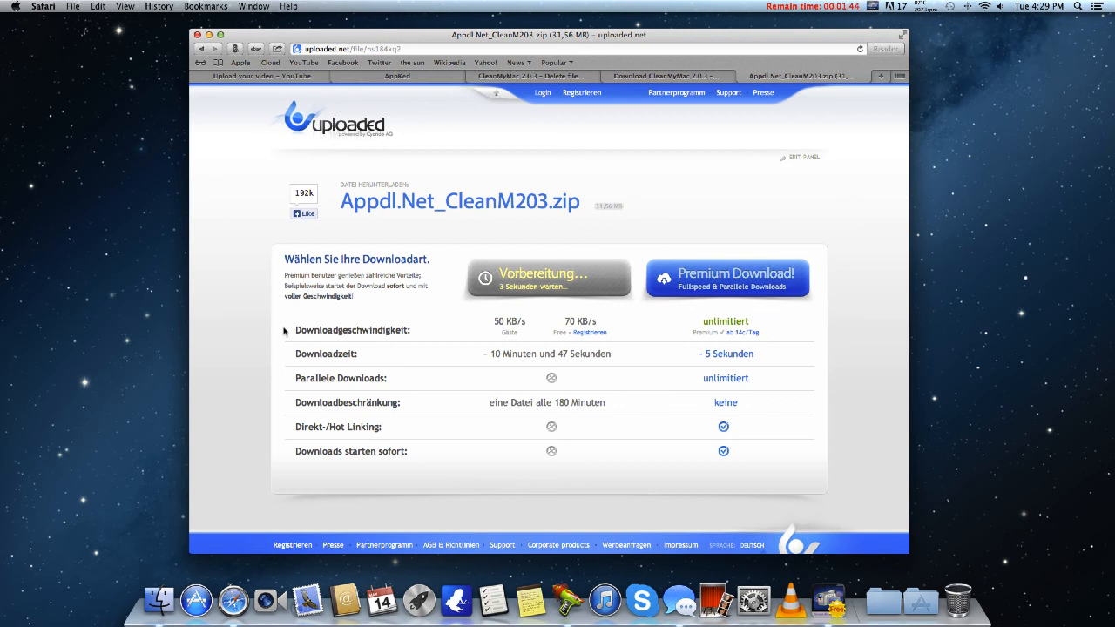
click(548, 277)
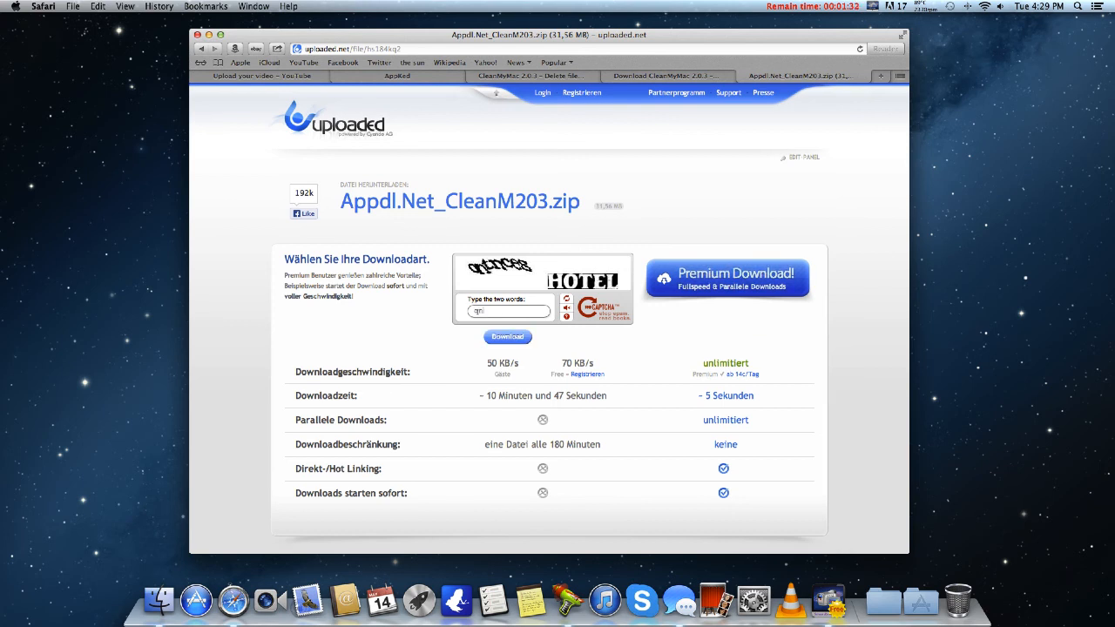
Submit the captcha words to download Appdl.Net_CleanM203.zip and show Safari's downloads list.
text(tncea hotel)
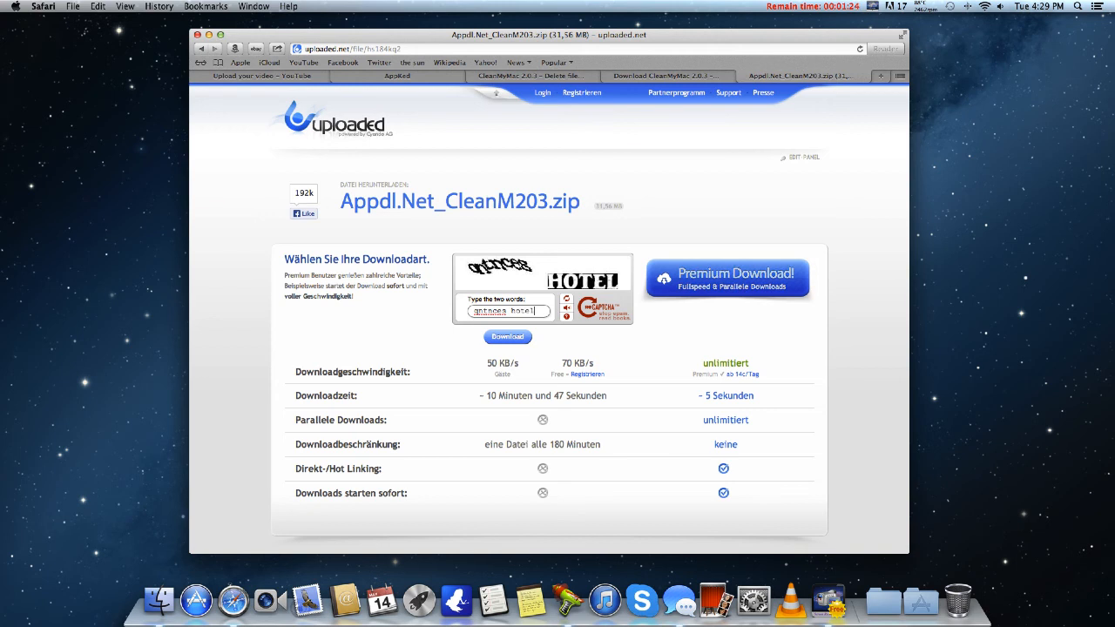
click(507, 336)
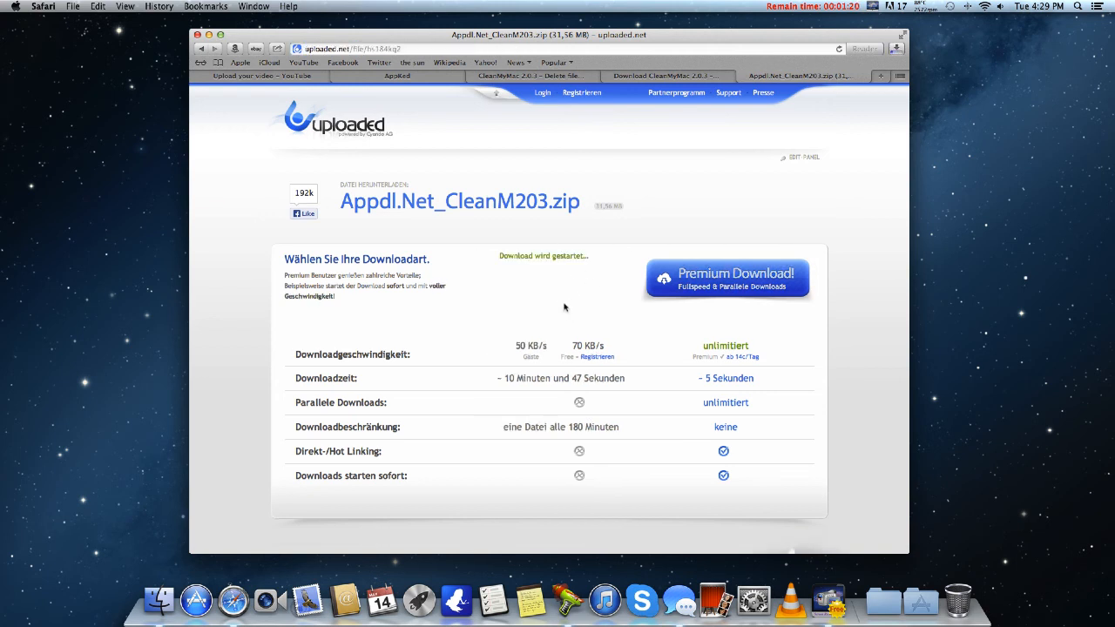
mouse_move(871, 60)
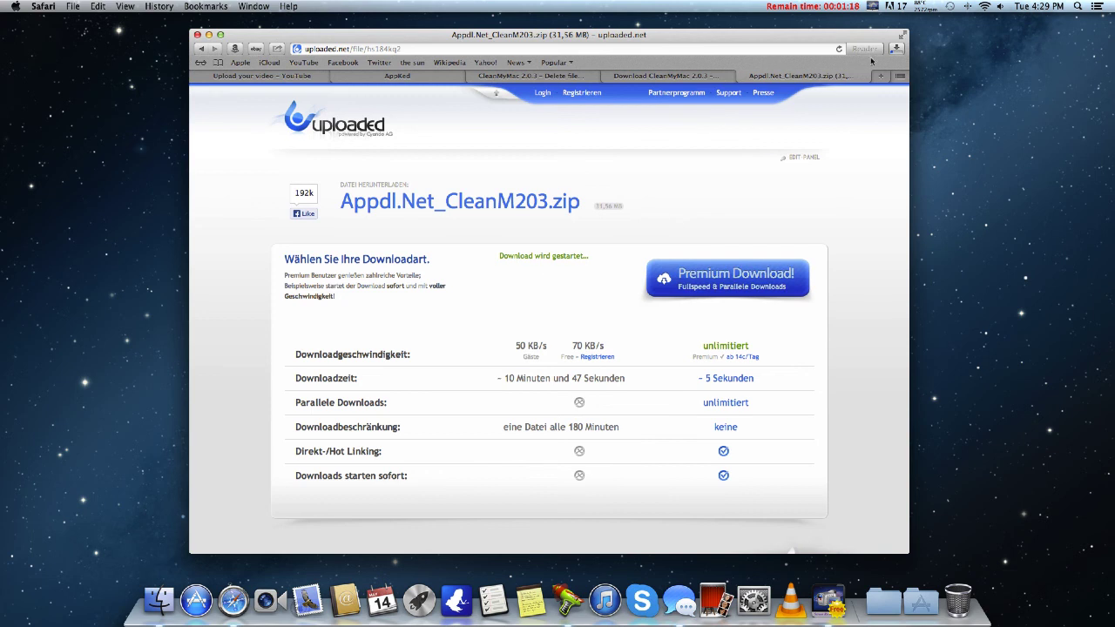
click(897, 48)
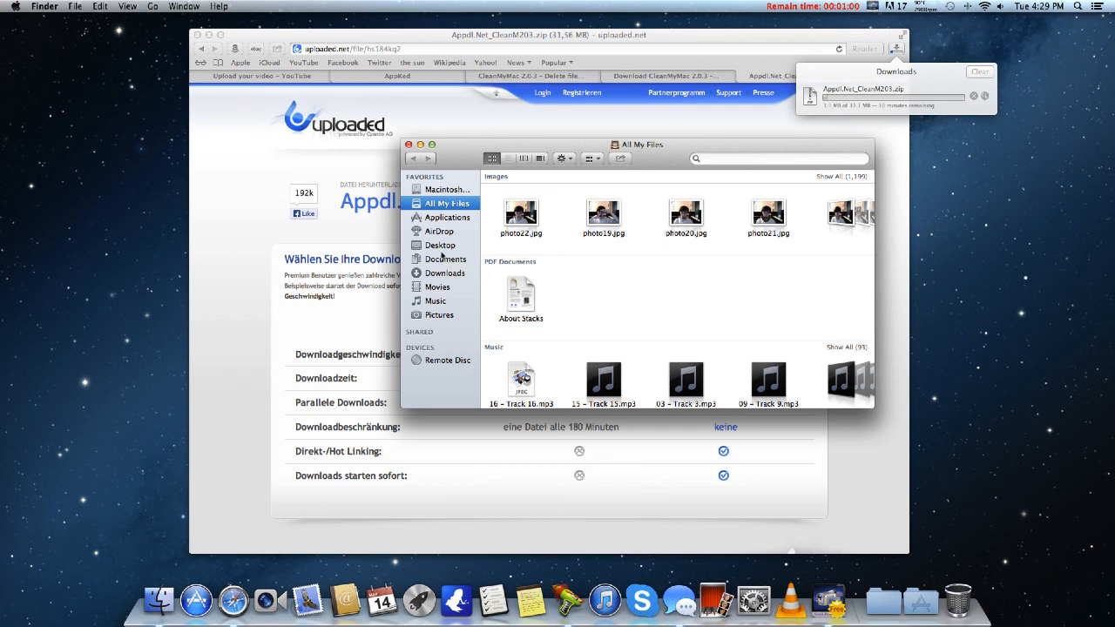
Open Screenium.dmg from the Finder Downloads folder to reach its license agreement.
click(444, 273)
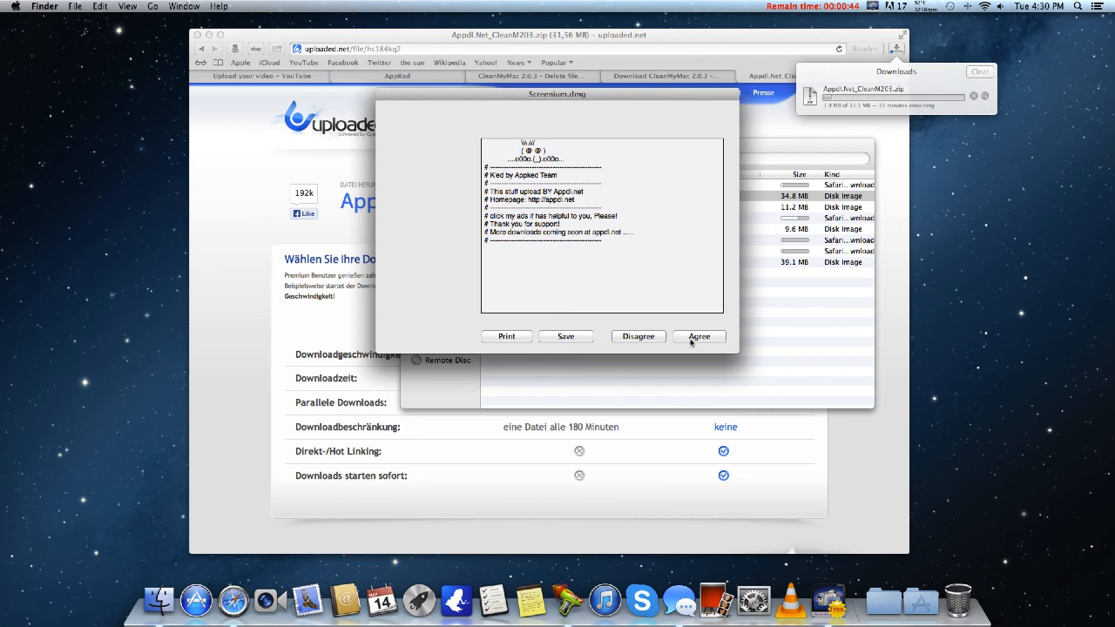
Agree to the Screenium license to mount the disk image, then return to Downloads.
click(698, 336)
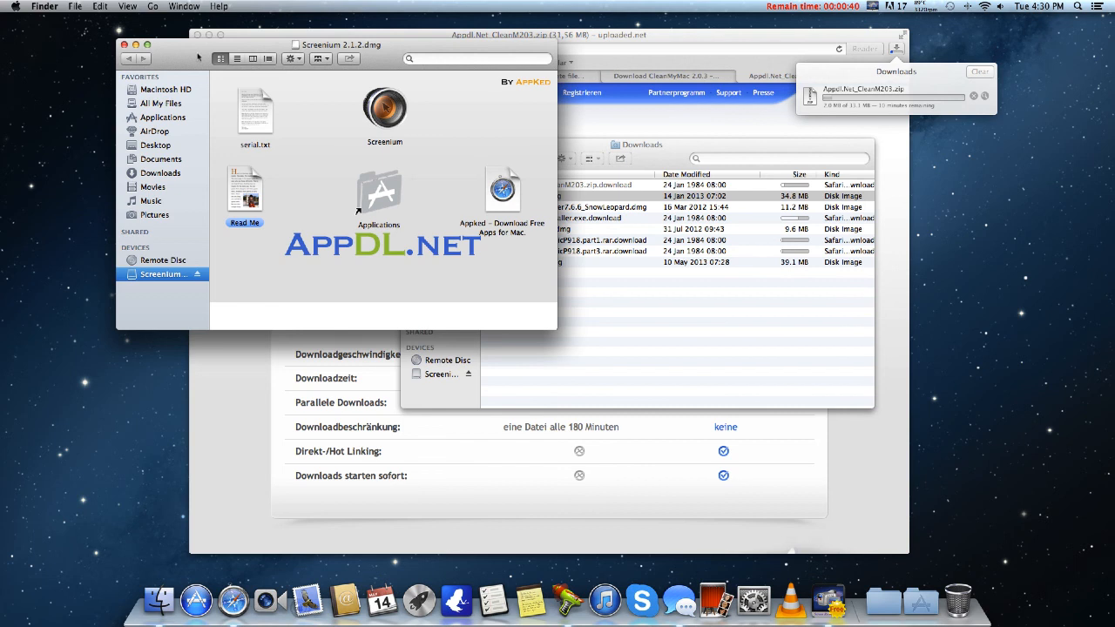
mouse_move(472, 121)
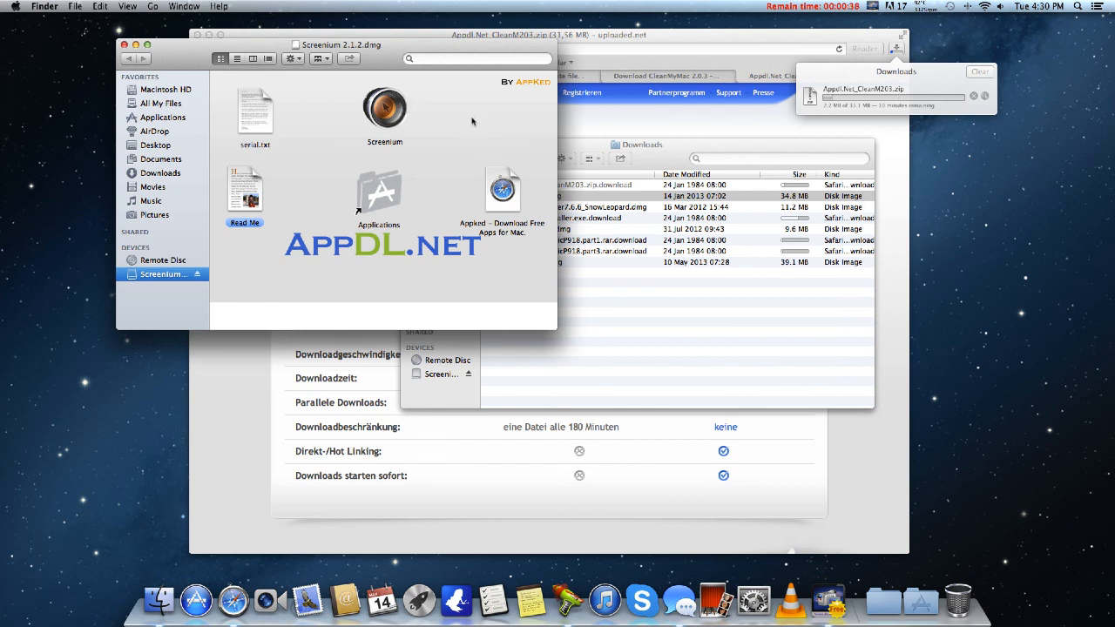
mouse_move(255, 111)
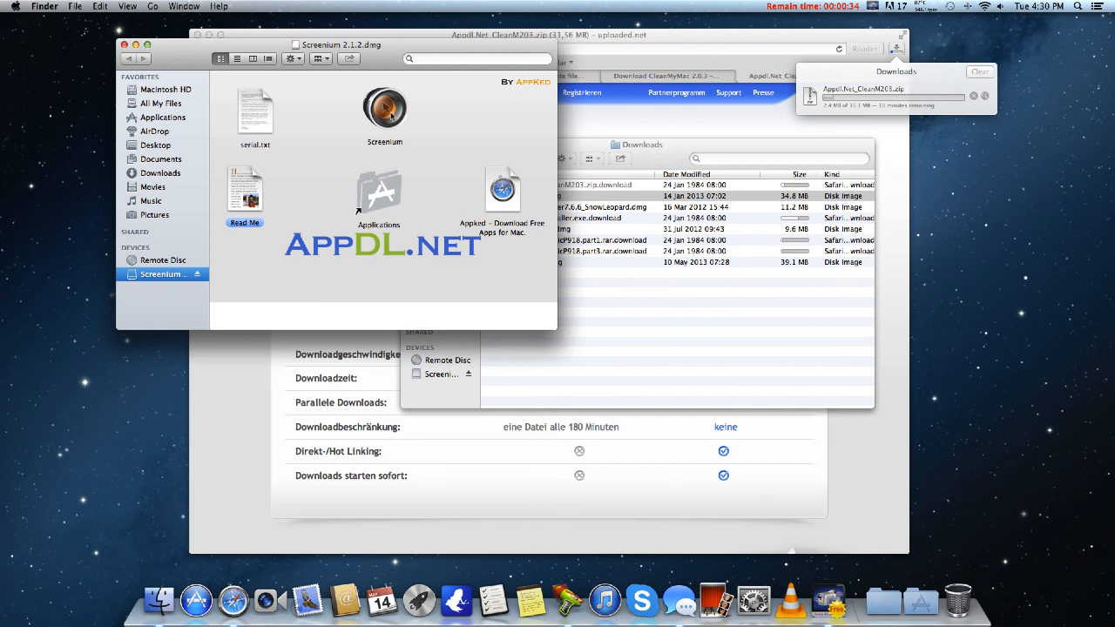
click(384, 108)
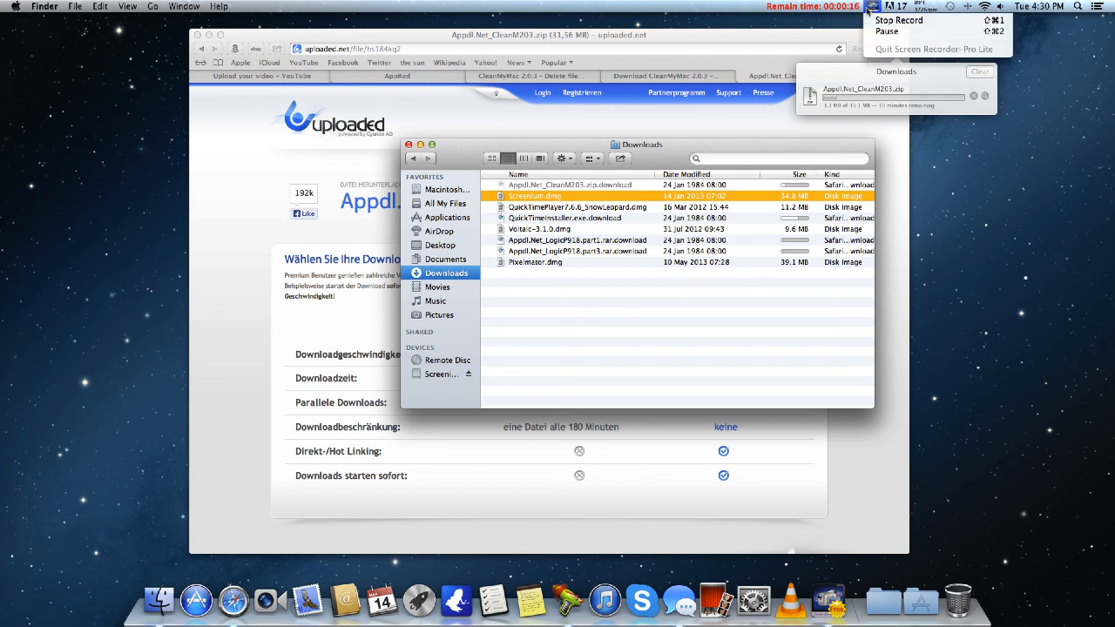
mouse_move(897, 20)
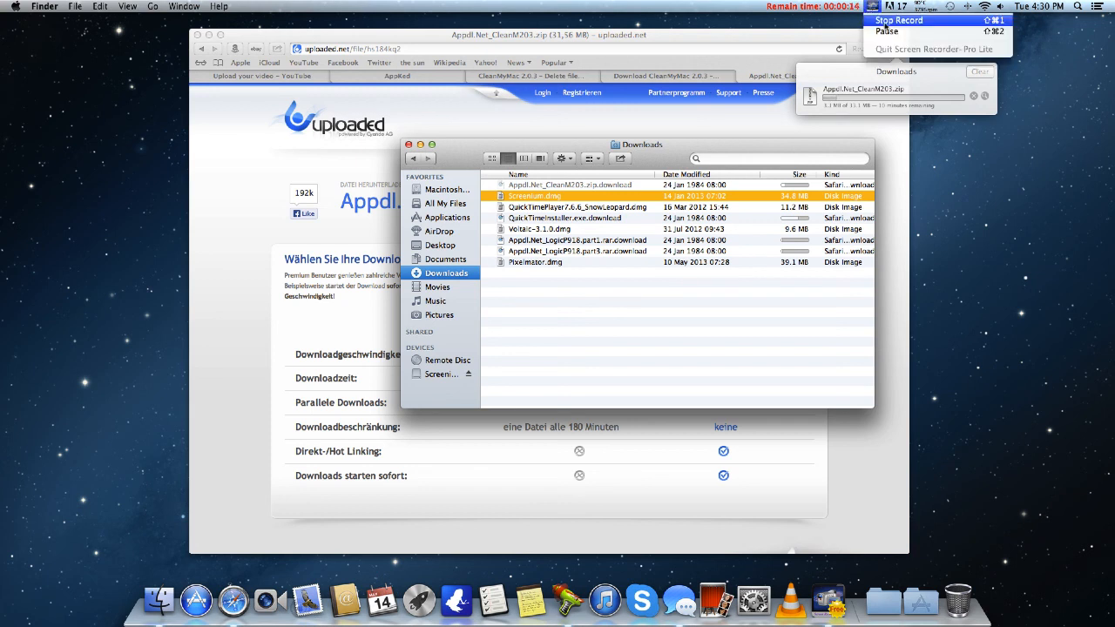